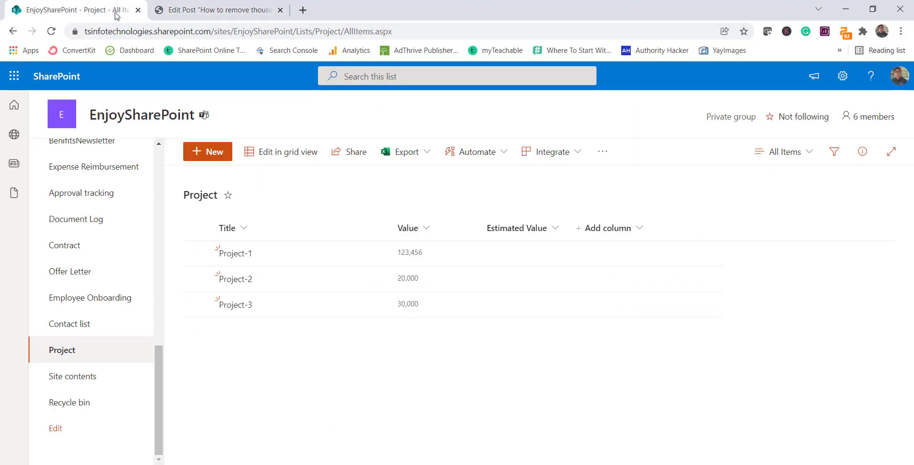
Switch to the WordPress tutorial post on removing the thousand separator and scroll through it
click(215, 10)
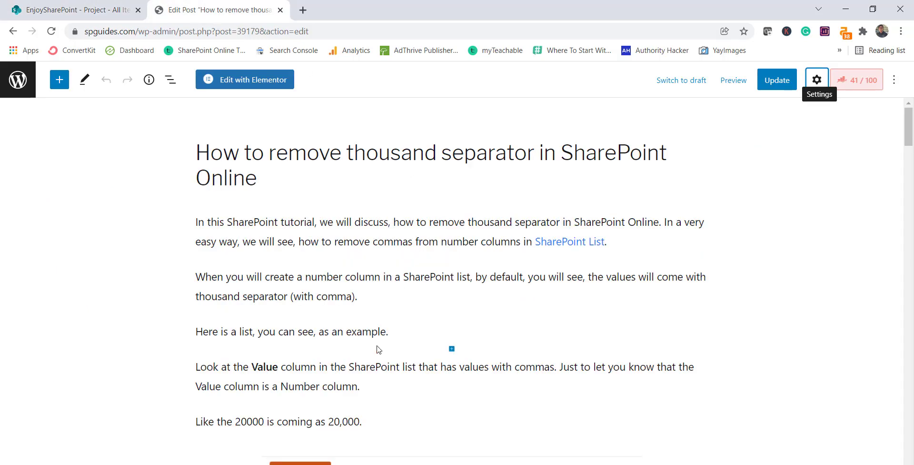
scroll(down, 3)
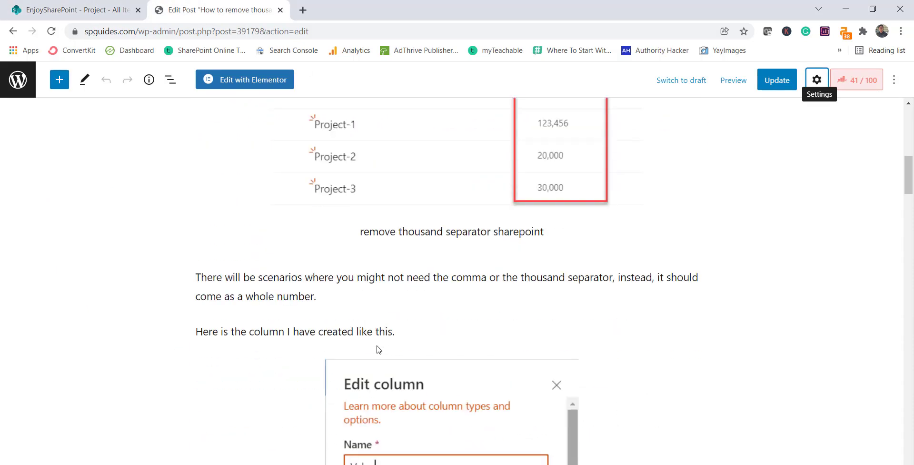
scroll(down, 3)
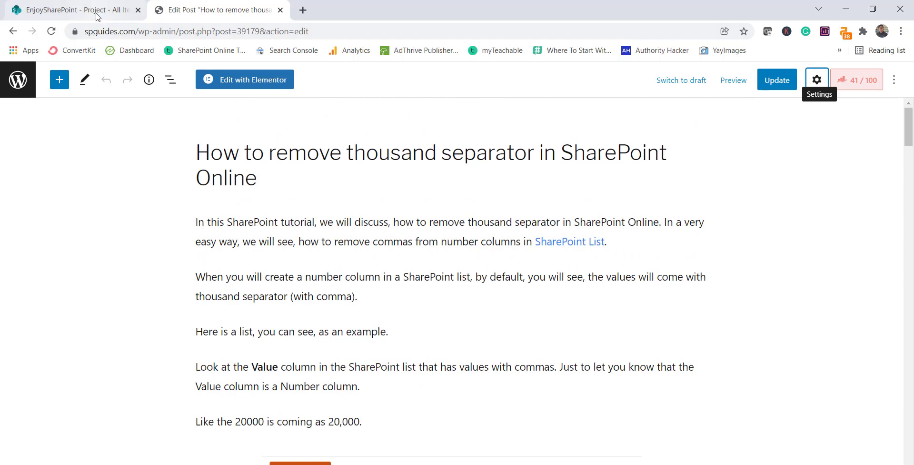
Return to the SharePoint Project list and open the Value column's header options
click(70, 10)
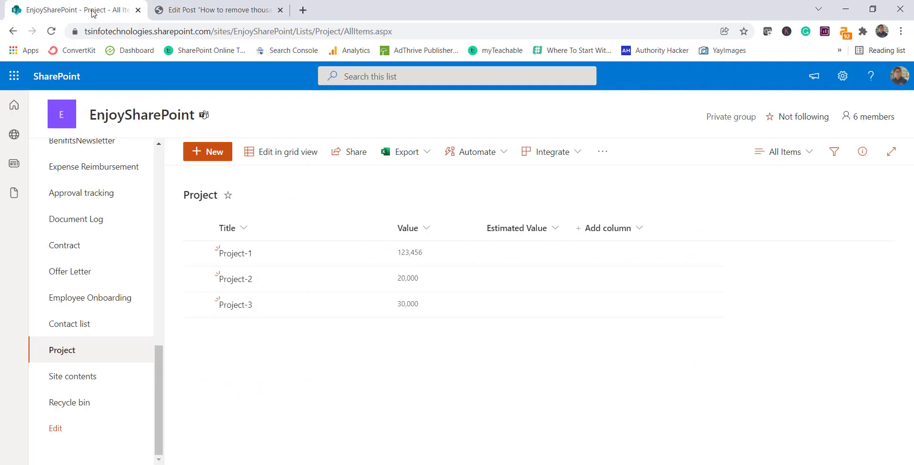
mouse_move(417, 370)
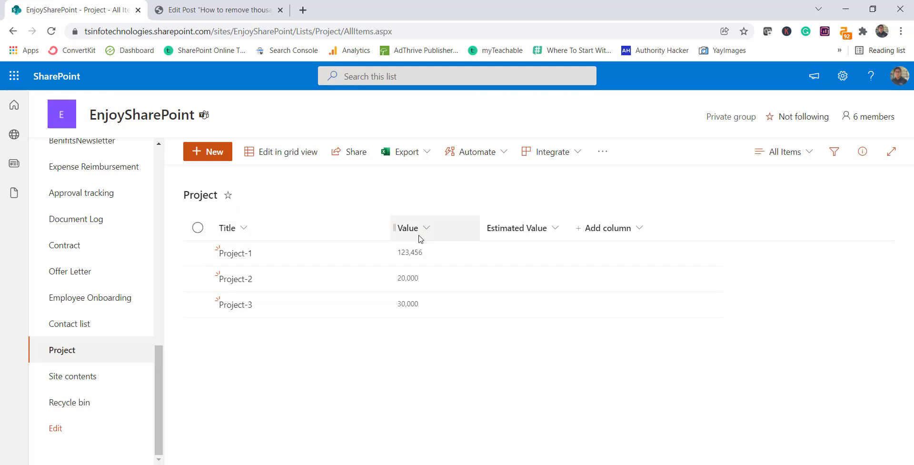
mouse_move(398, 226)
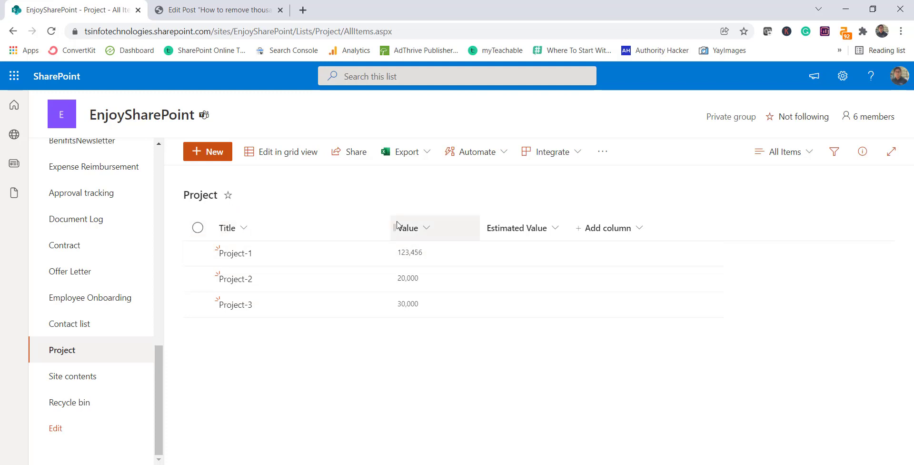
mouse_move(434, 262)
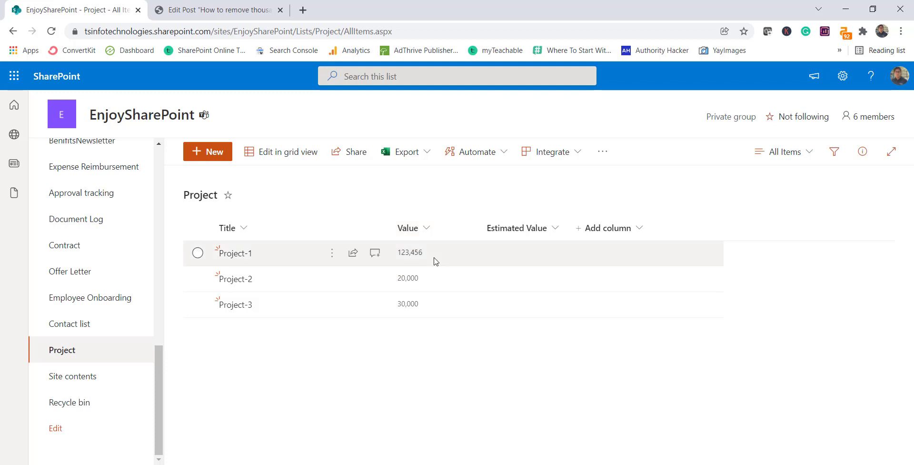
mouse_move(401, 258)
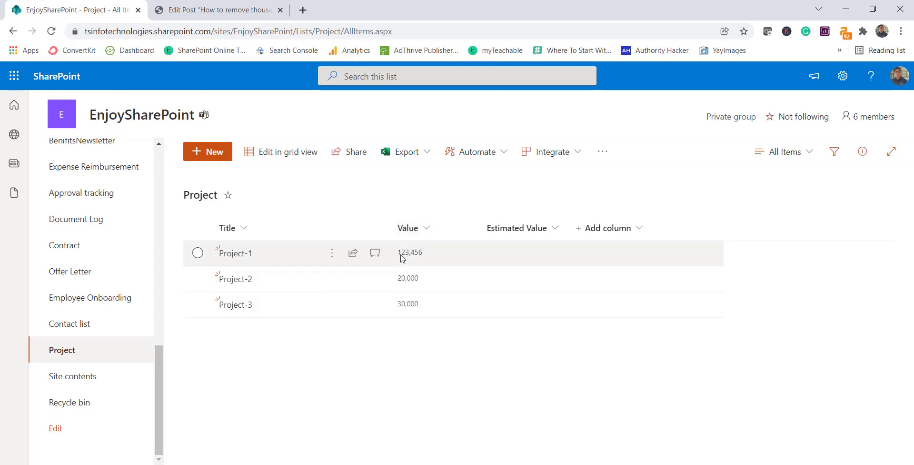
mouse_move(425, 279)
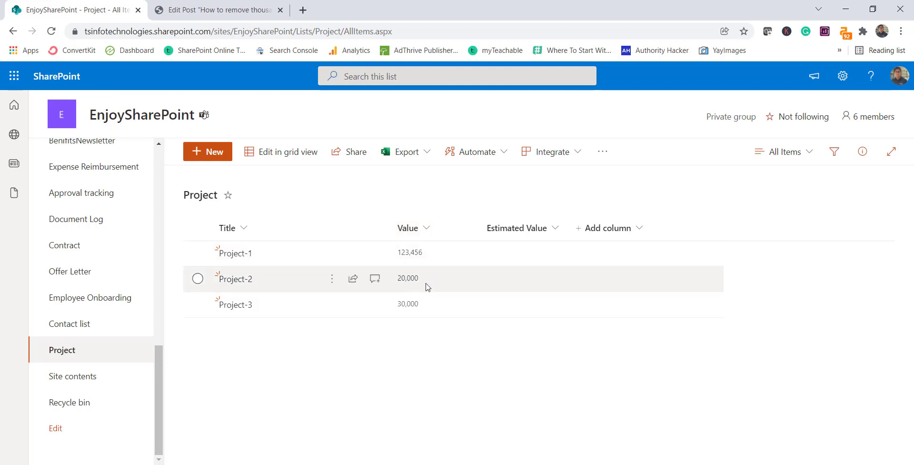
mouse_move(420, 301)
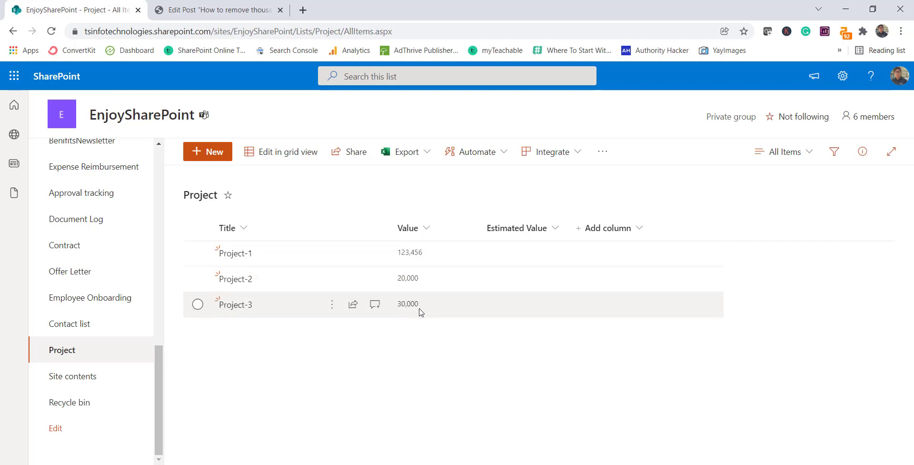
mouse_move(408, 210)
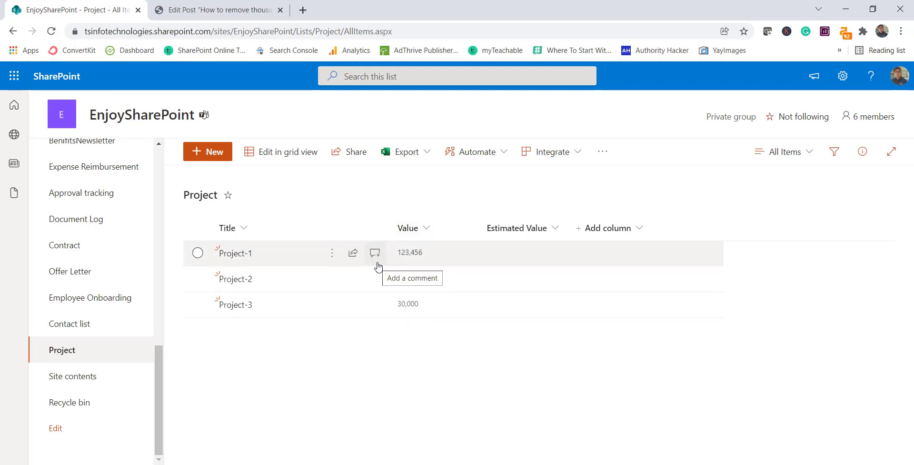
click(408, 227)
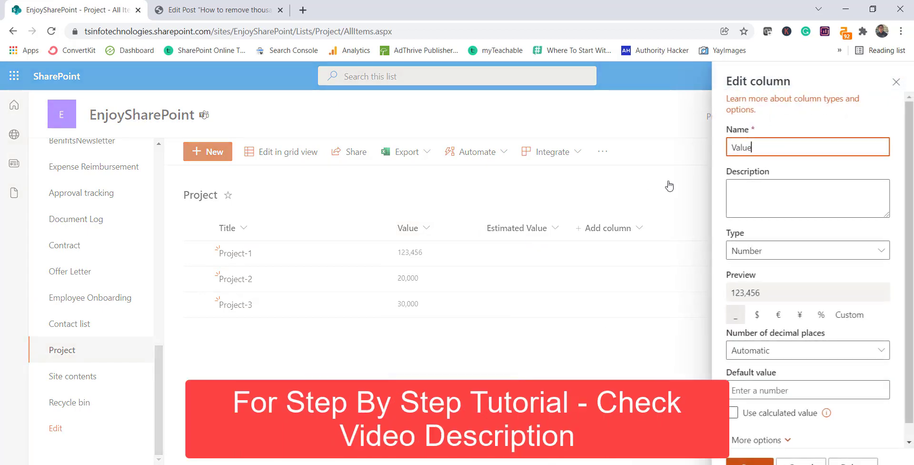
mouse_move(776, 257)
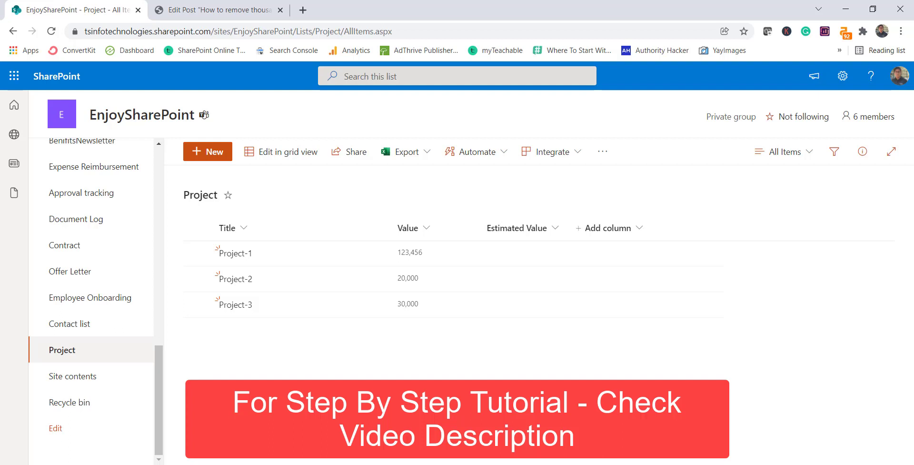
Edit the Value column's settings and expand More options to reveal the thousands separator setting
click(410, 228)
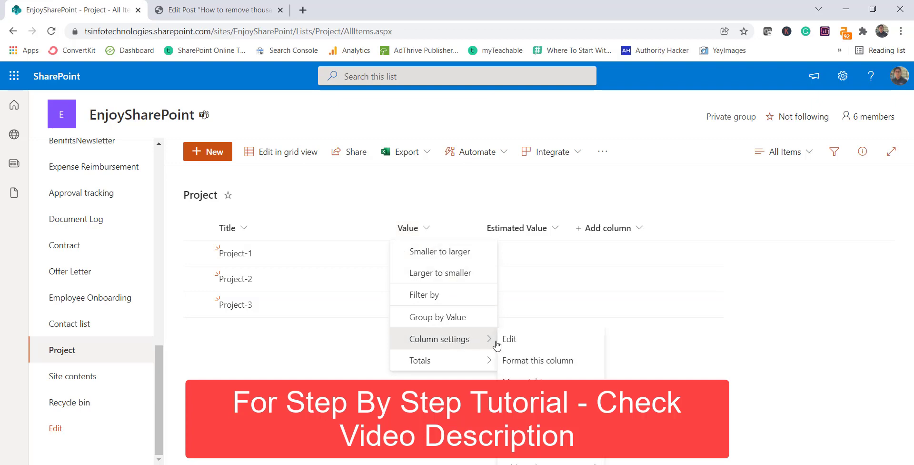
click(509, 338)
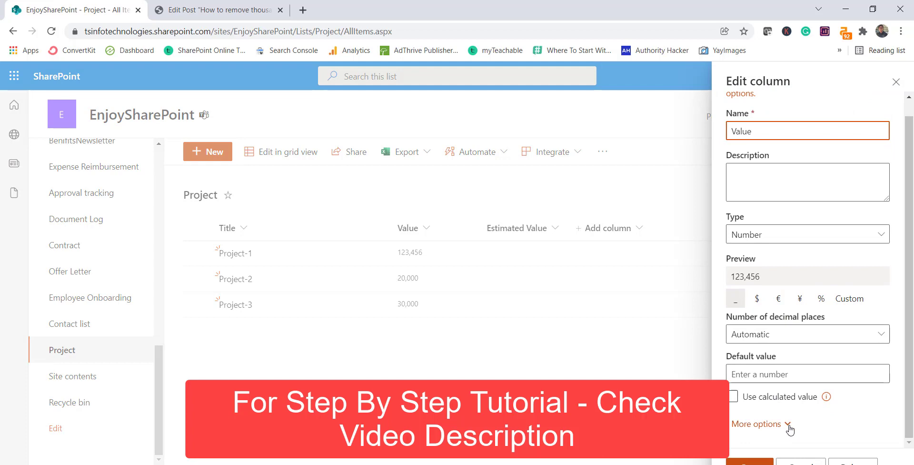
click(756, 424)
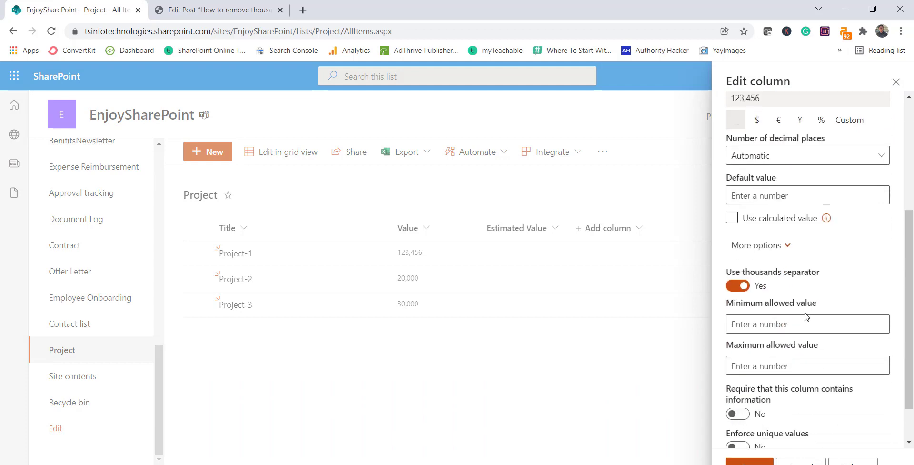
scroll(down, 3)
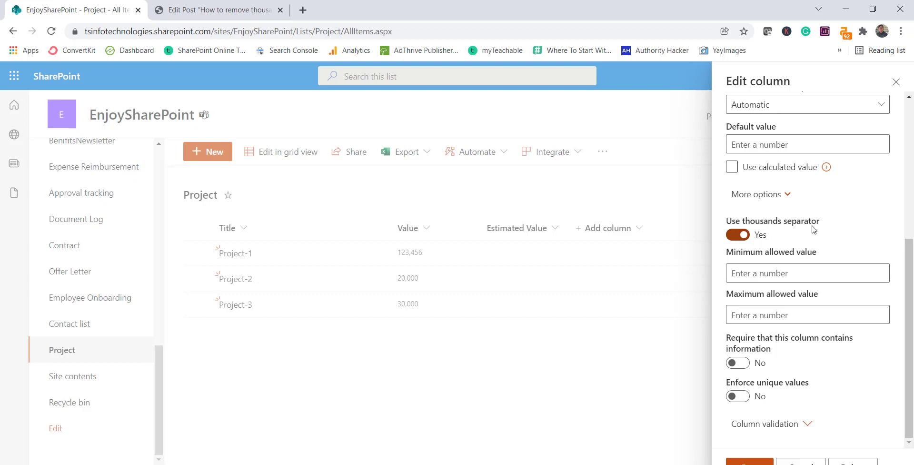
mouse_move(765, 242)
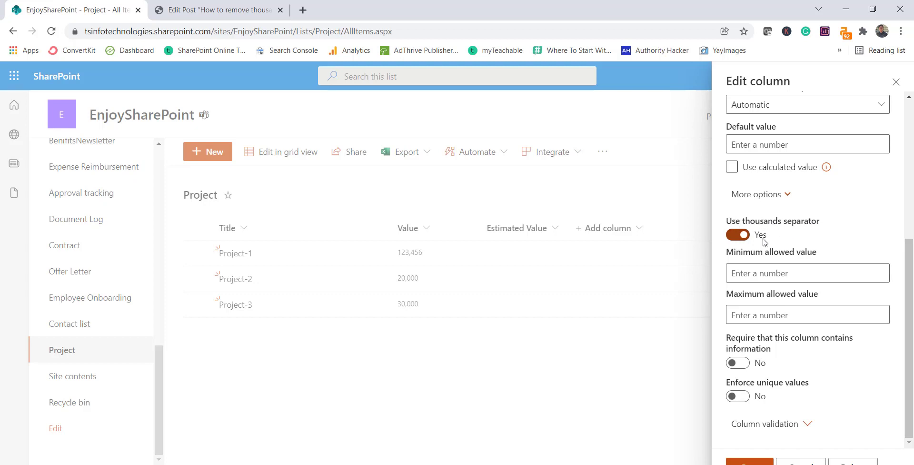
Set 'Use thousands separator' to No for the Value column
click(738, 235)
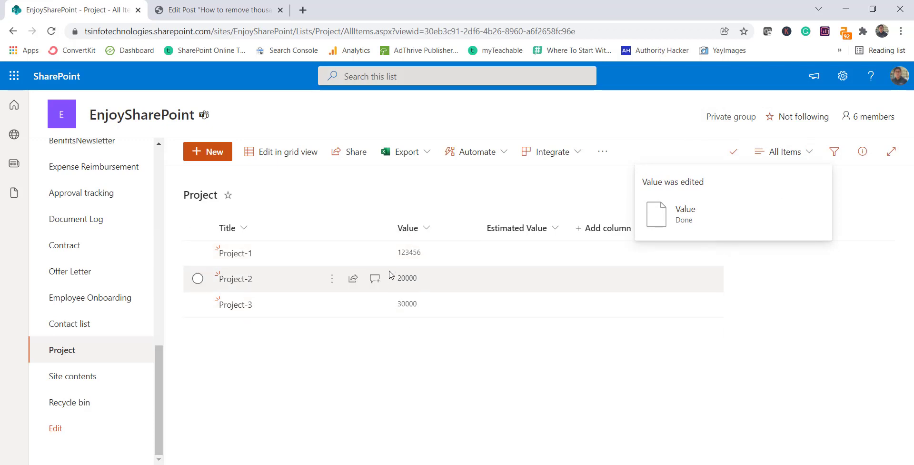
mouse_move(448, 301)
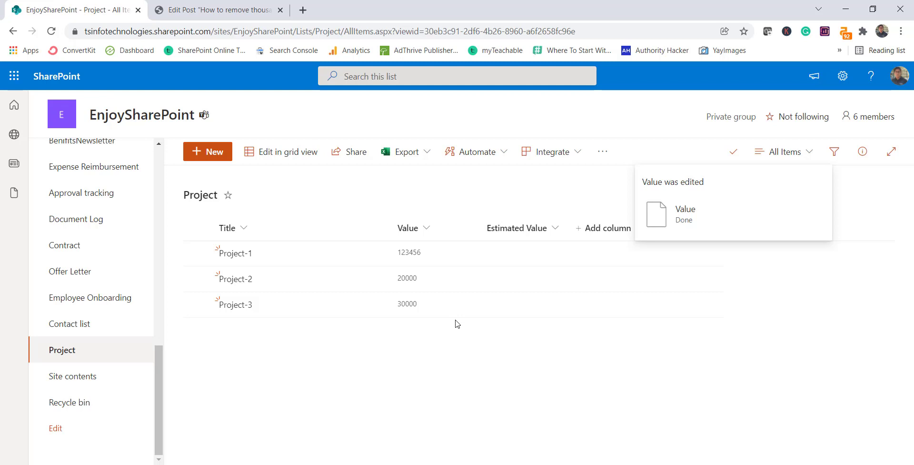
mouse_move(457, 305)
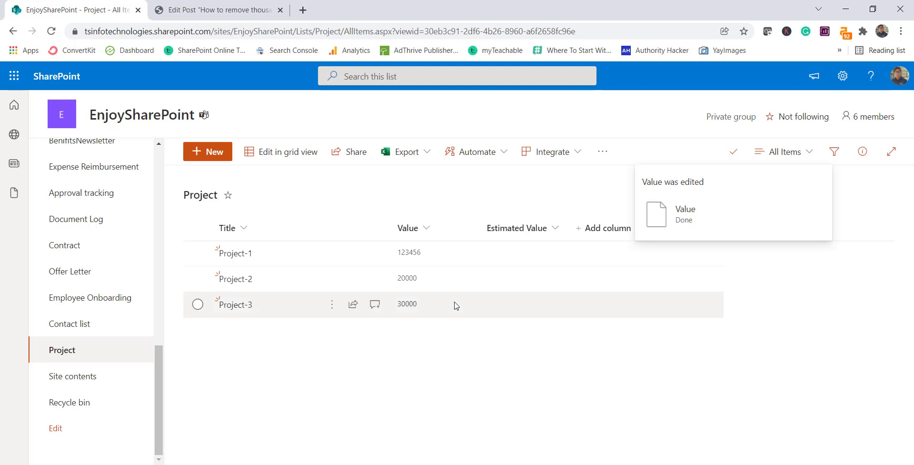